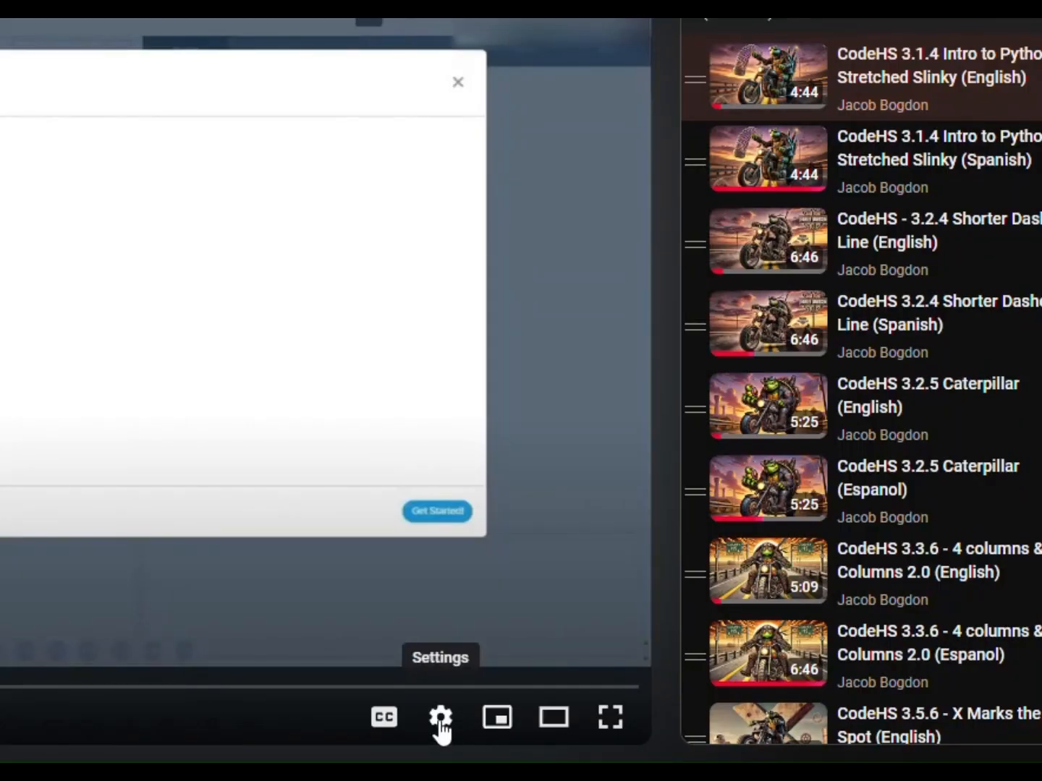
- Switch the tutorial video's playback quality from Auto to 1080p in the settings menu
left_click(440, 717)
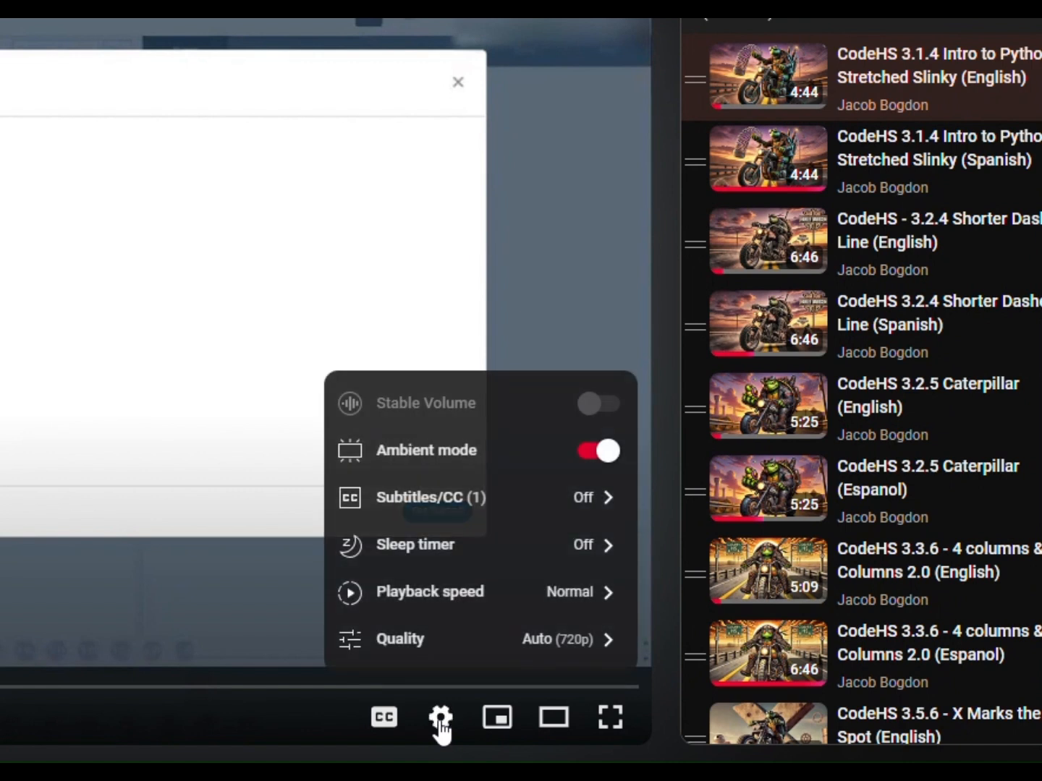
mouse_move(440, 717)
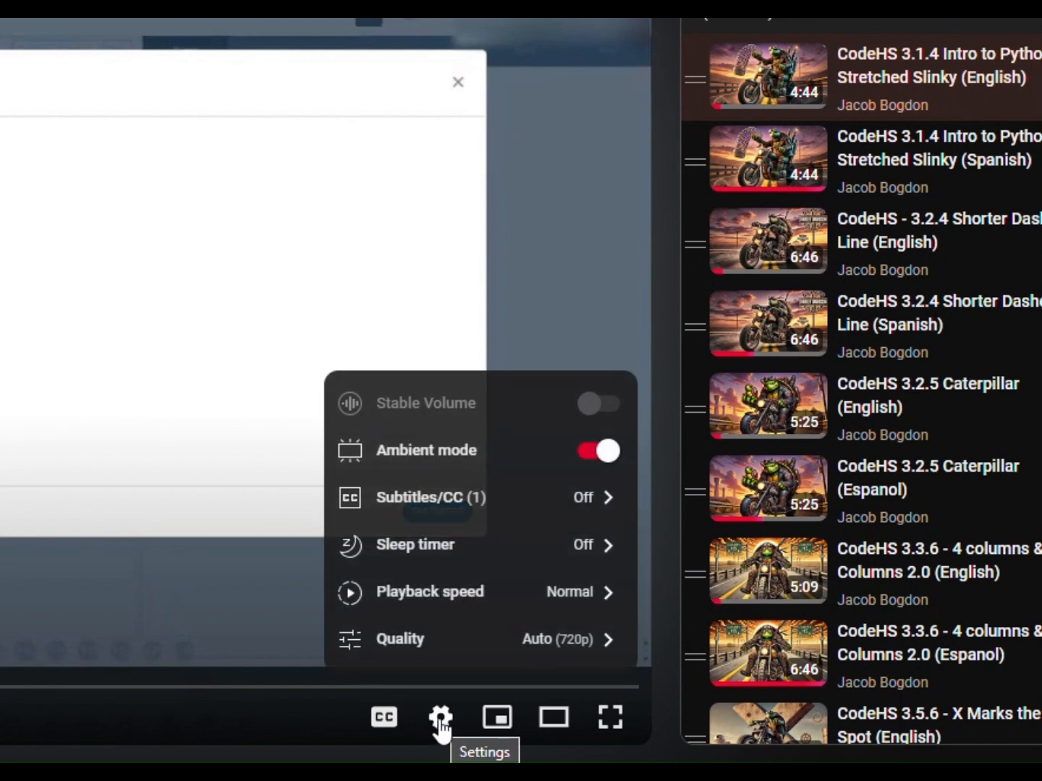
mouse_move(504, 658)
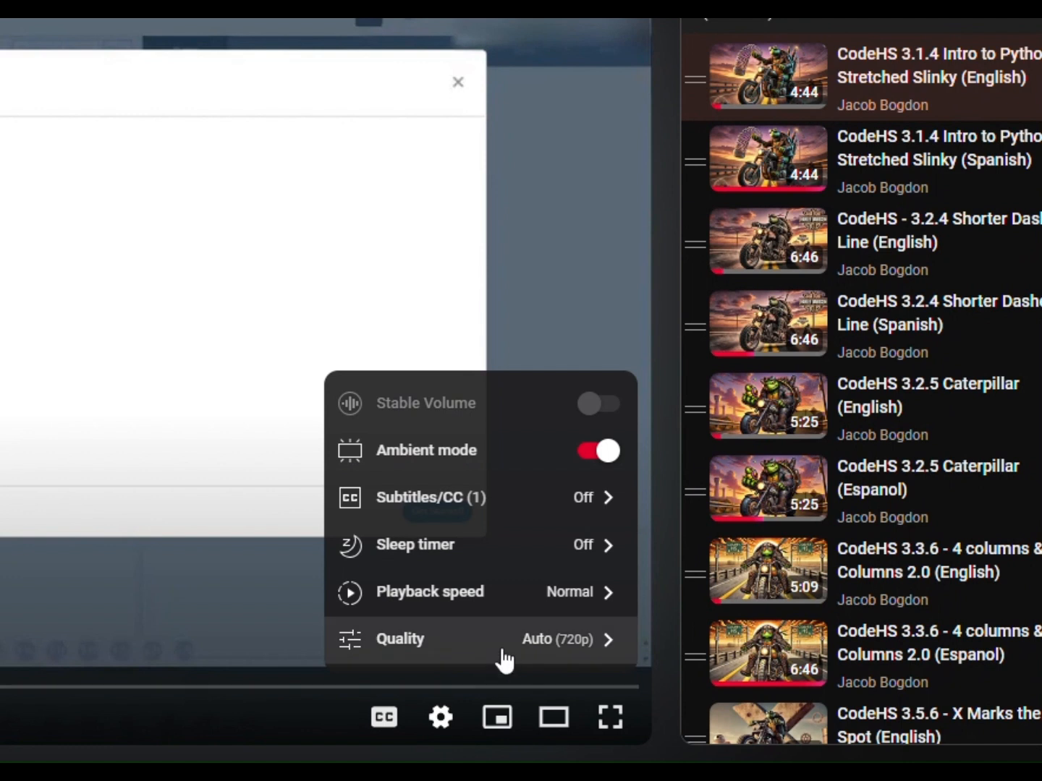
mouse_move(517, 651)
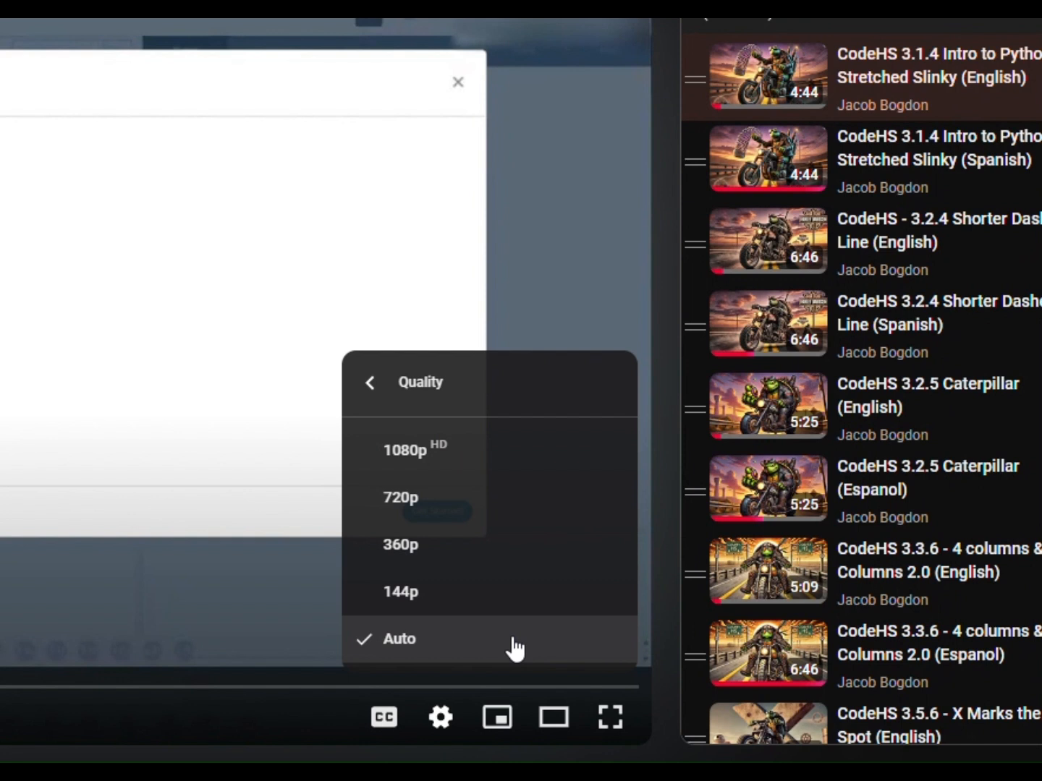
mouse_move(409, 452)
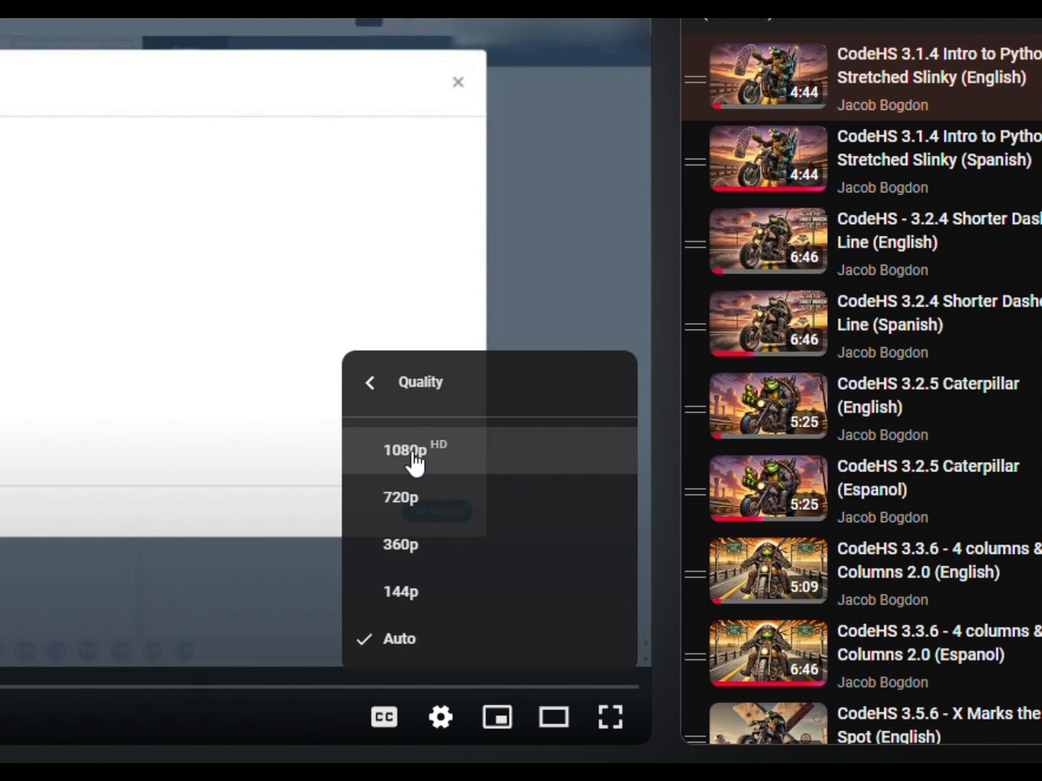
left_click(405, 449)
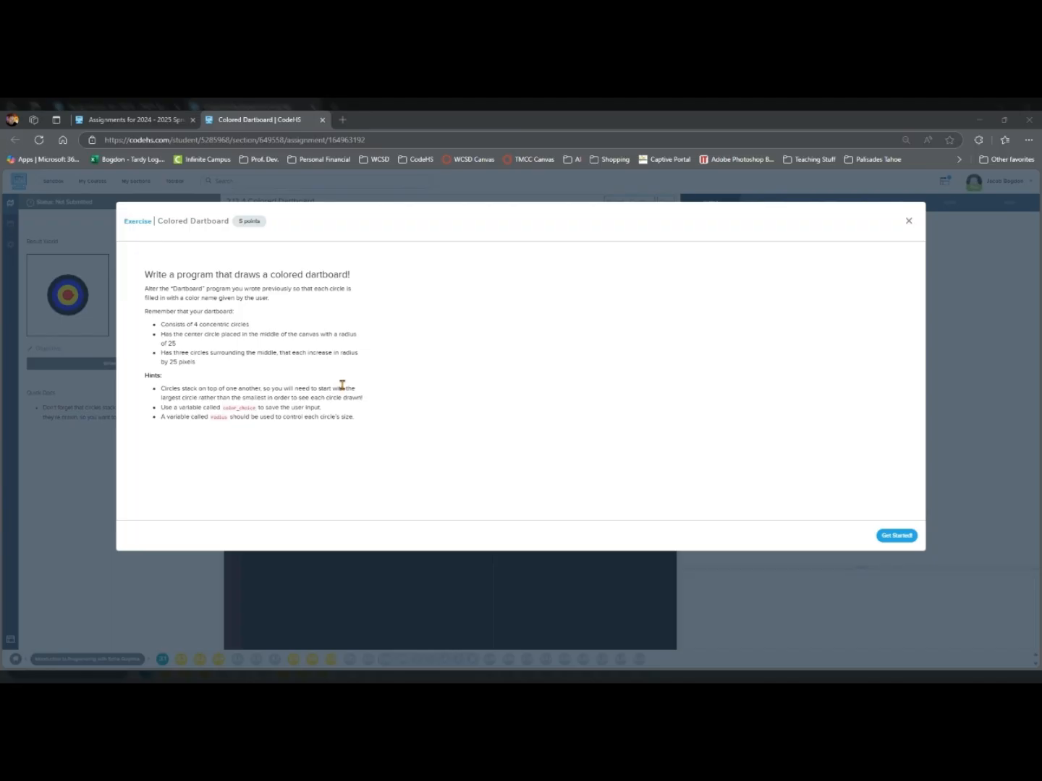
mouse_move(297, 366)
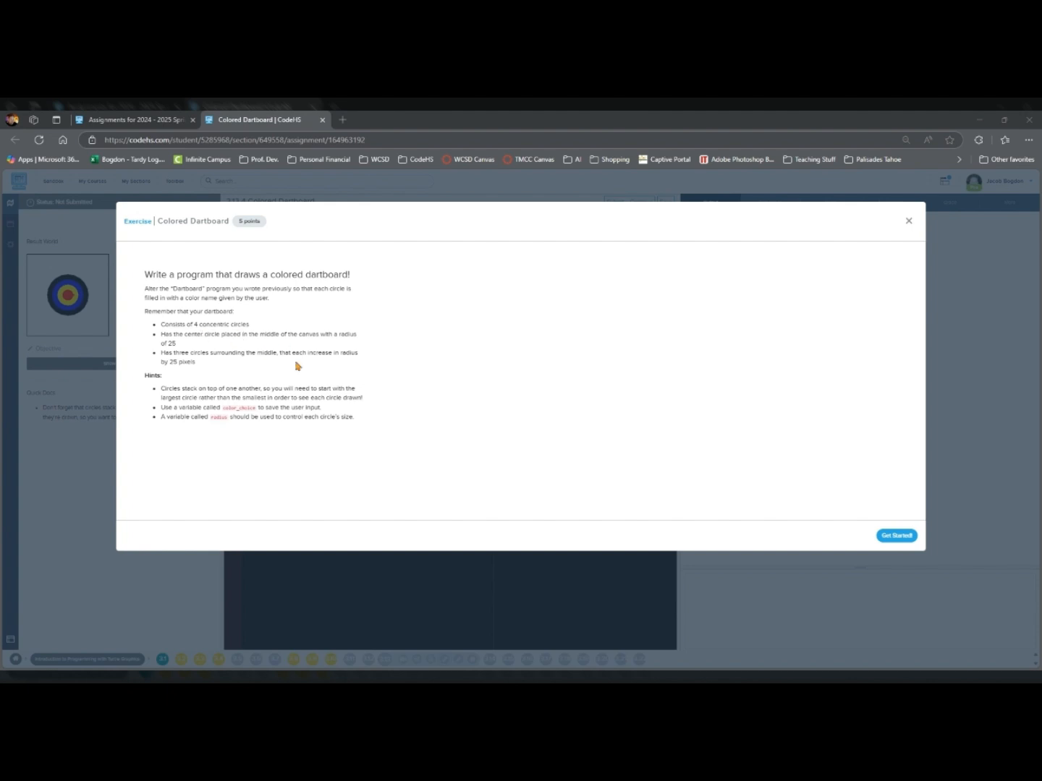
mouse_move(162, 324)
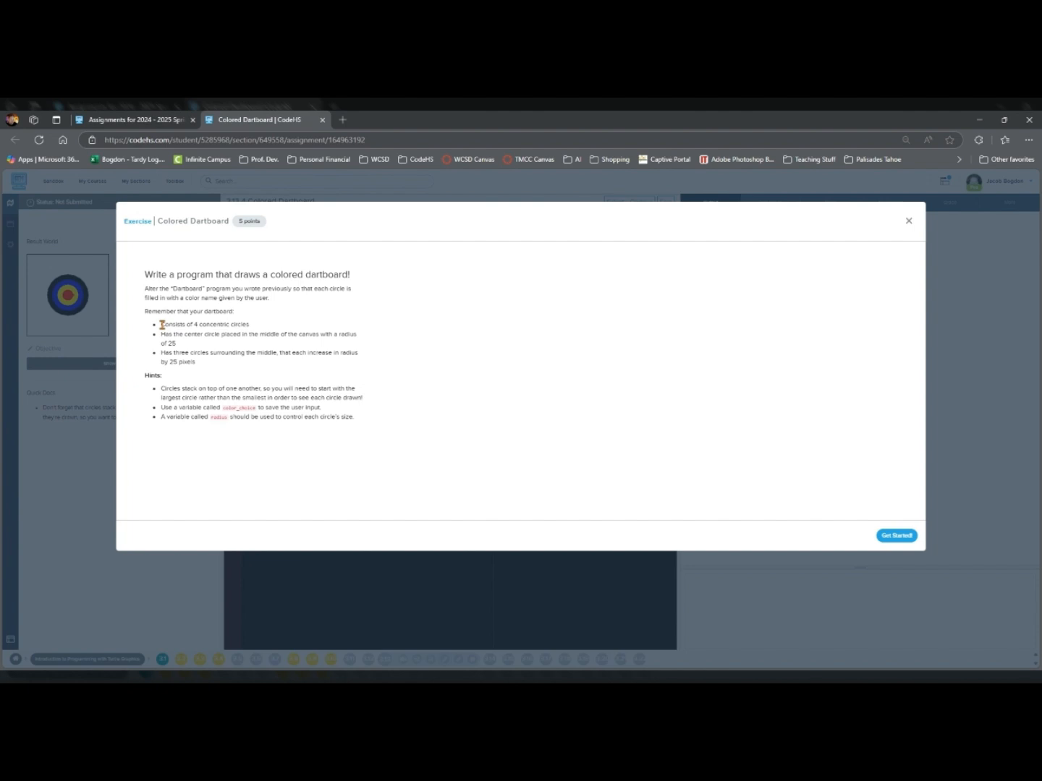
double_click(204, 324)
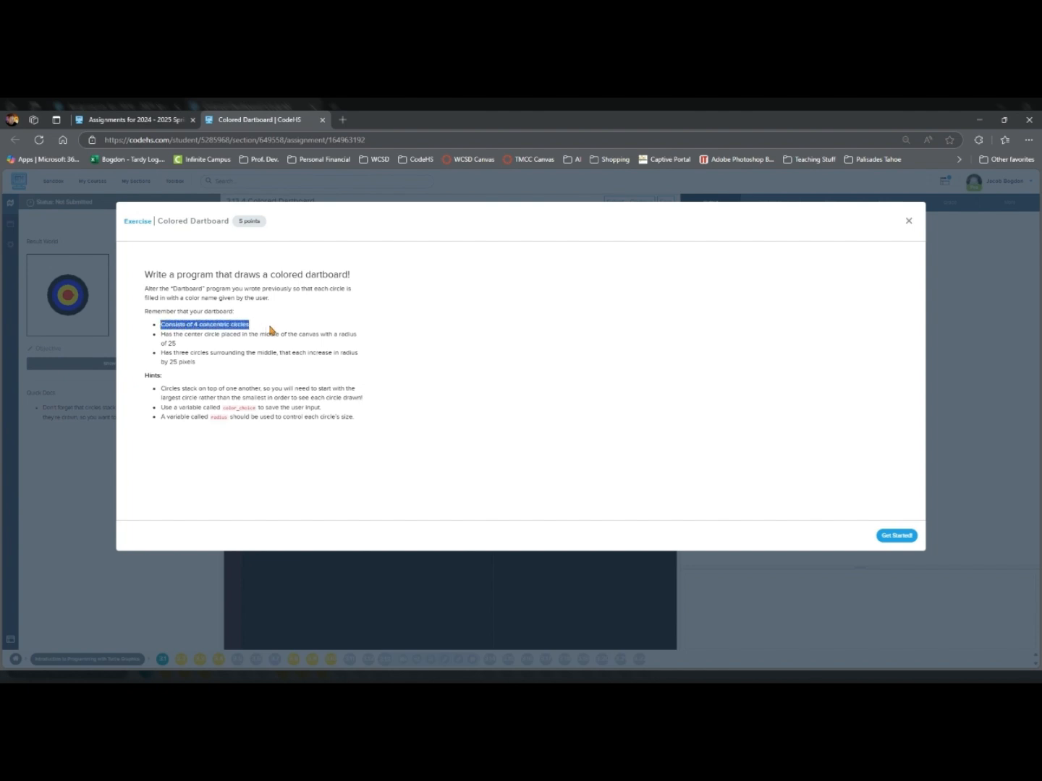
mouse_move(270, 331)
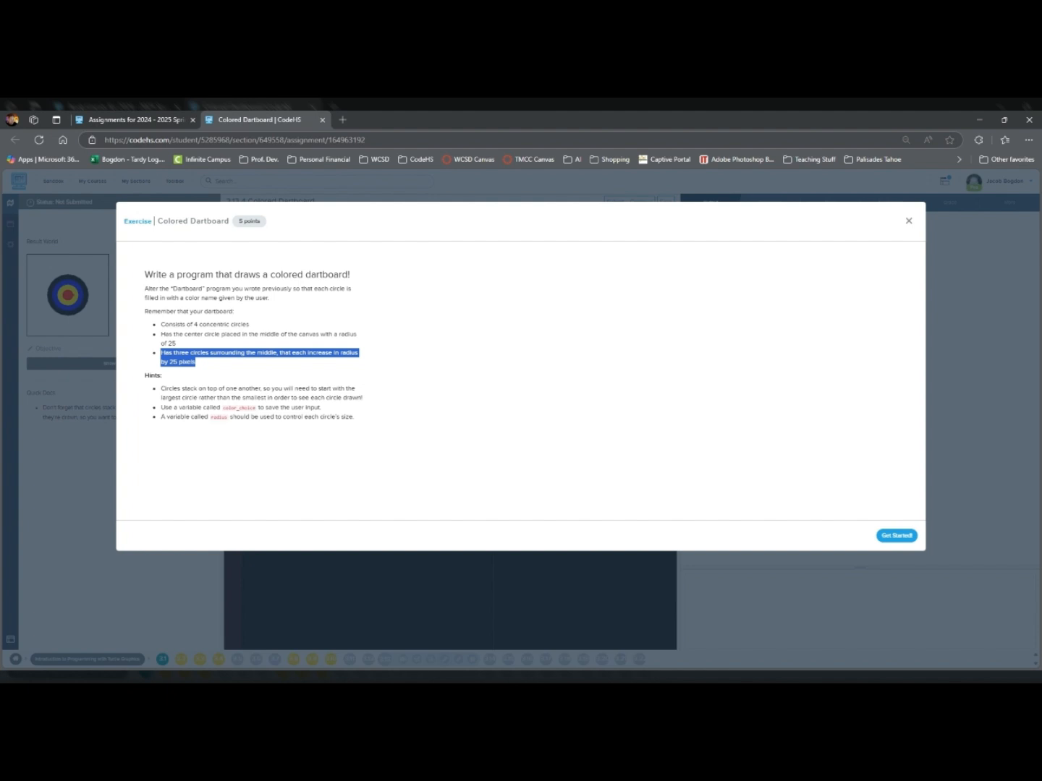
mouse_move(329, 526)
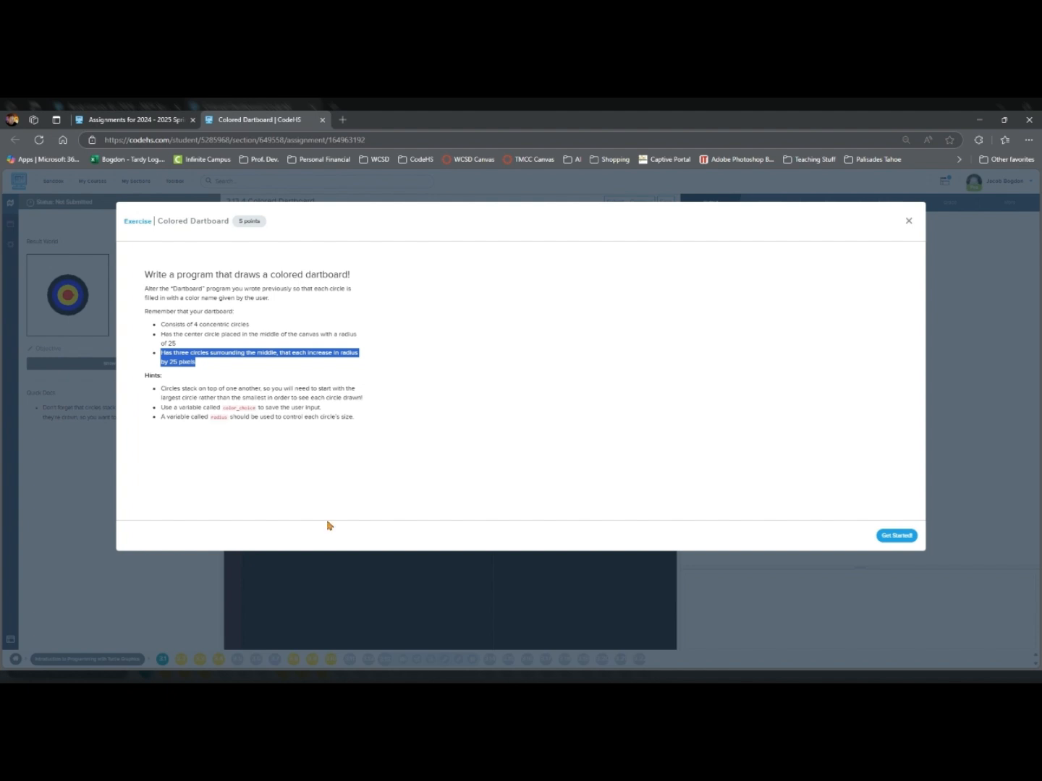
mouse_move(162, 391)
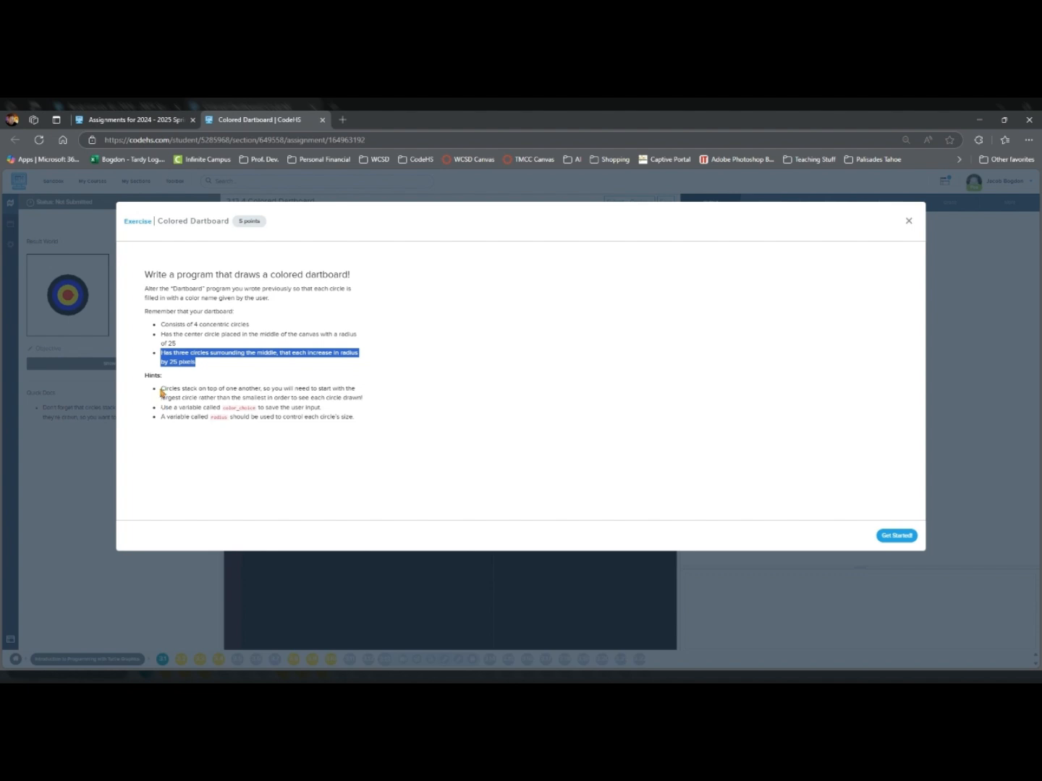
mouse_move(163, 405)
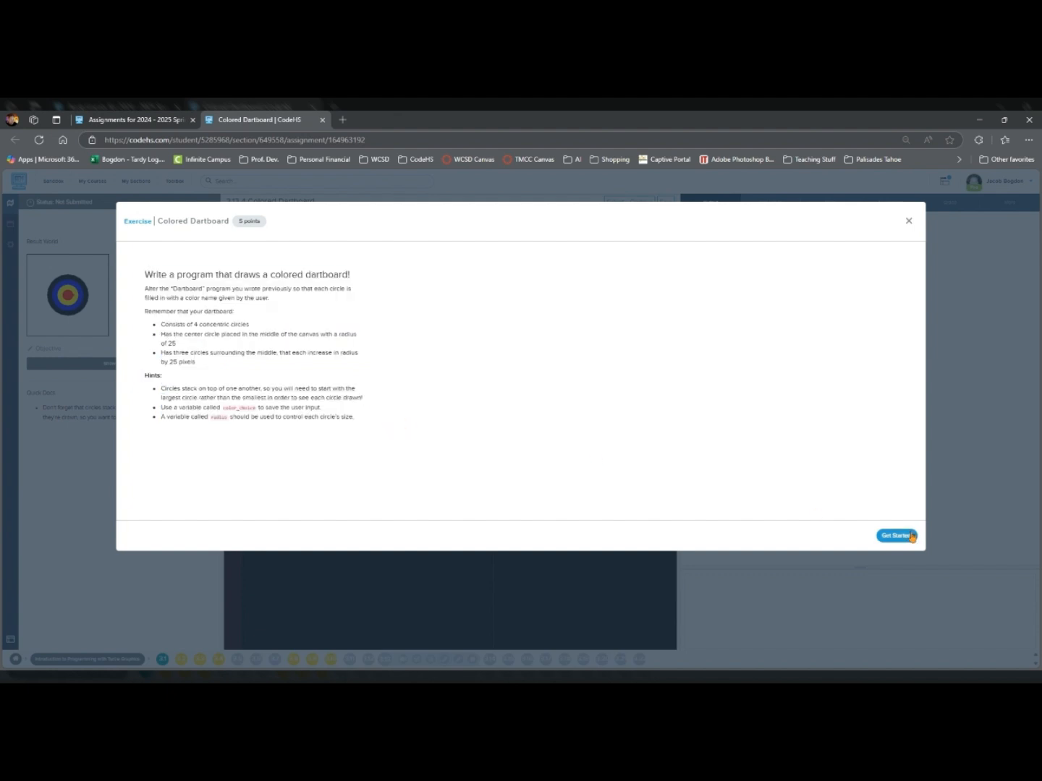
- Dismiss the Colored Dartboard instructions and position the cursor in main.py for the draw_circle code
left_click(897, 535)
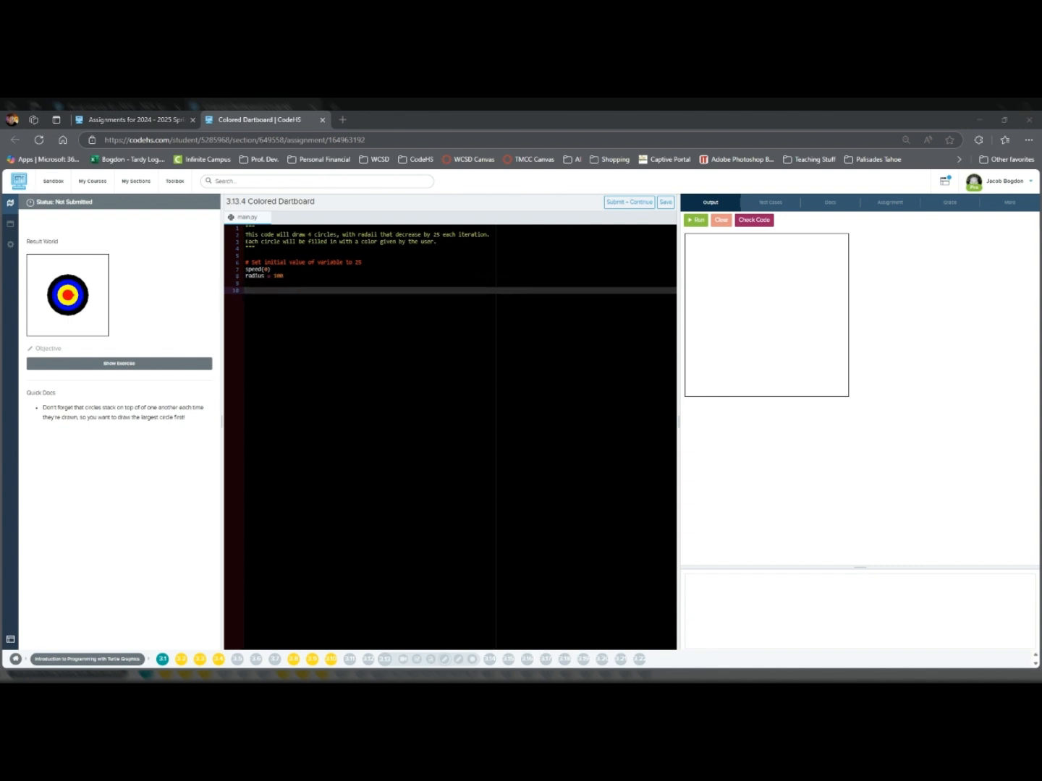
mouse_move(78, 544)
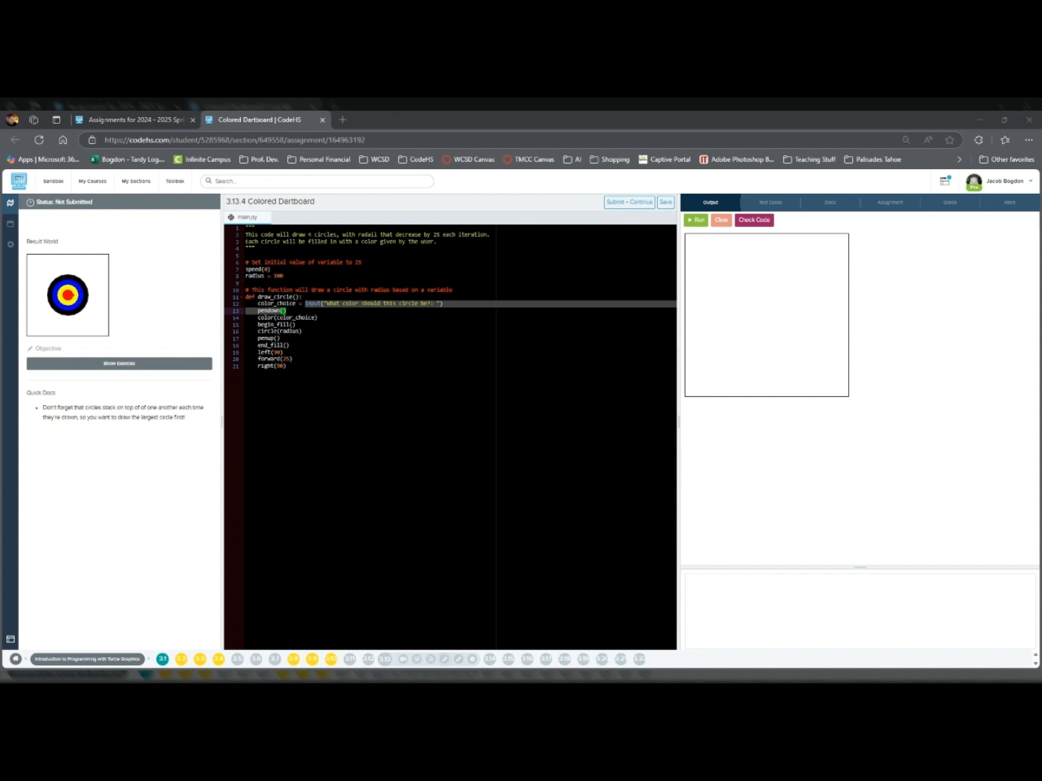
mouse_move(243, 404)
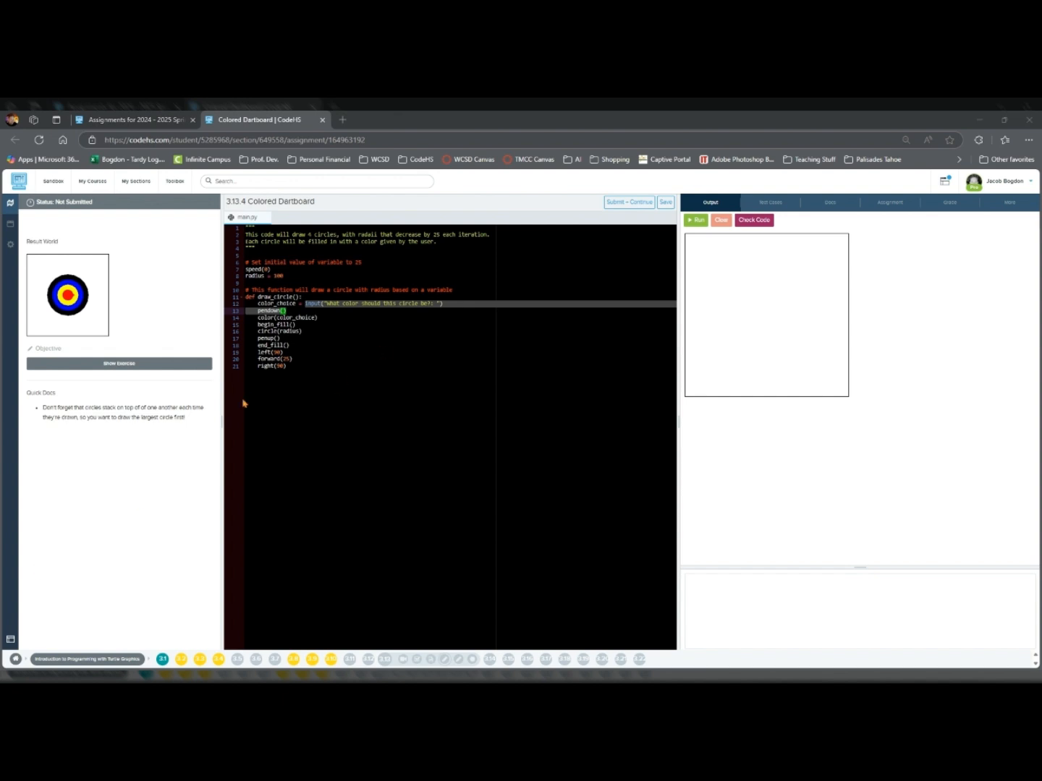
left_click(313, 366)
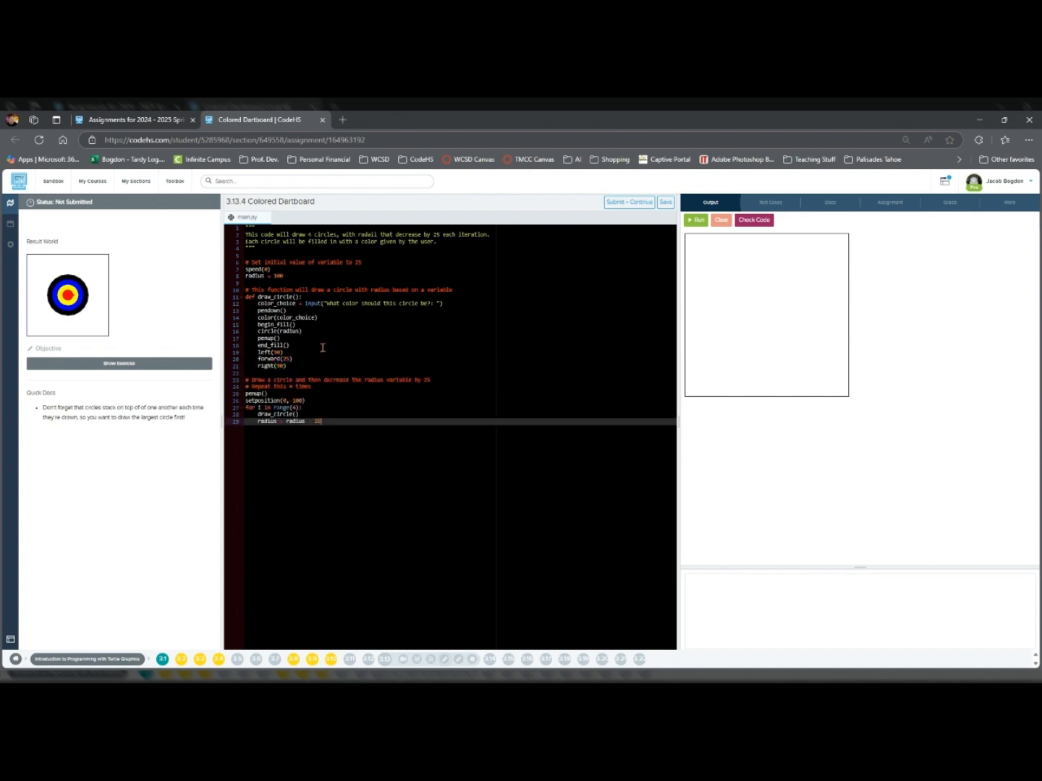
mouse_move(356, 421)
type("-")
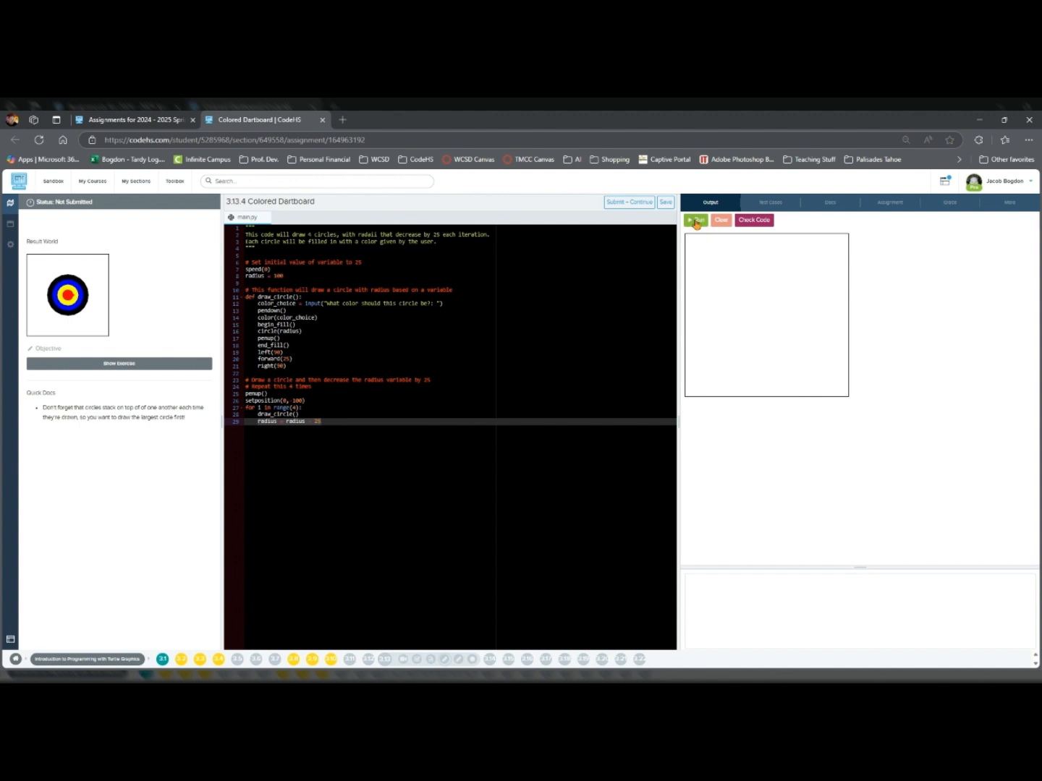
- Run the dartboard with blue, red, black, white, pass all 10 test cases, and submit
left_click(694, 219)
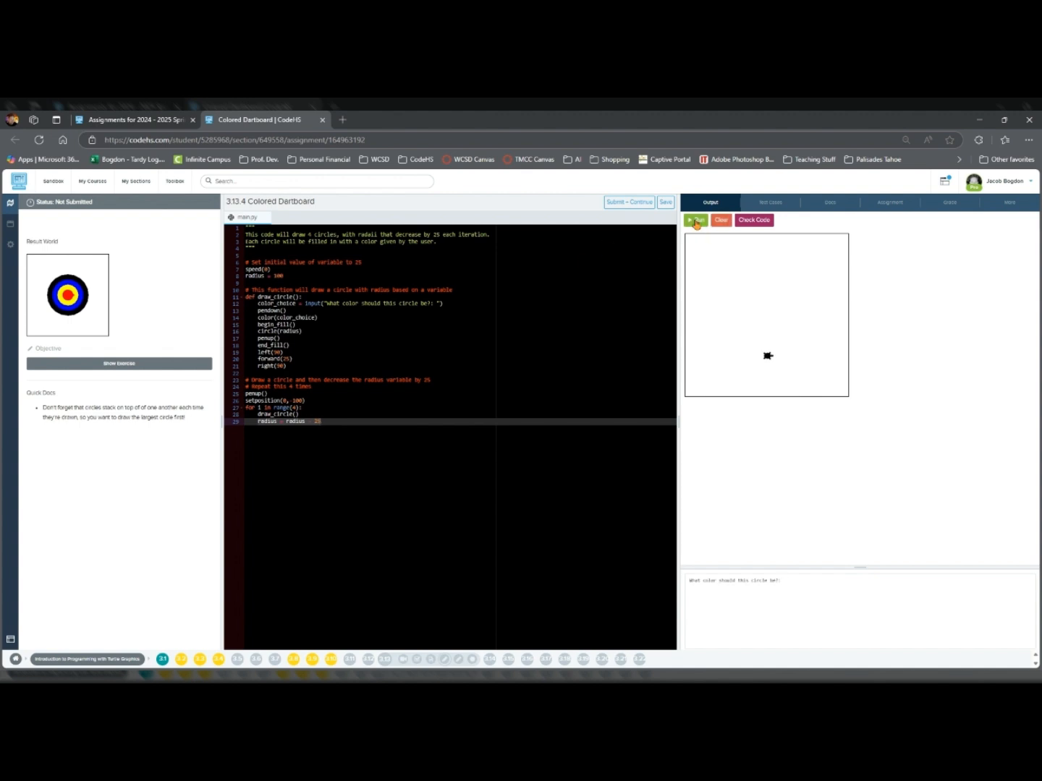
type("blue")
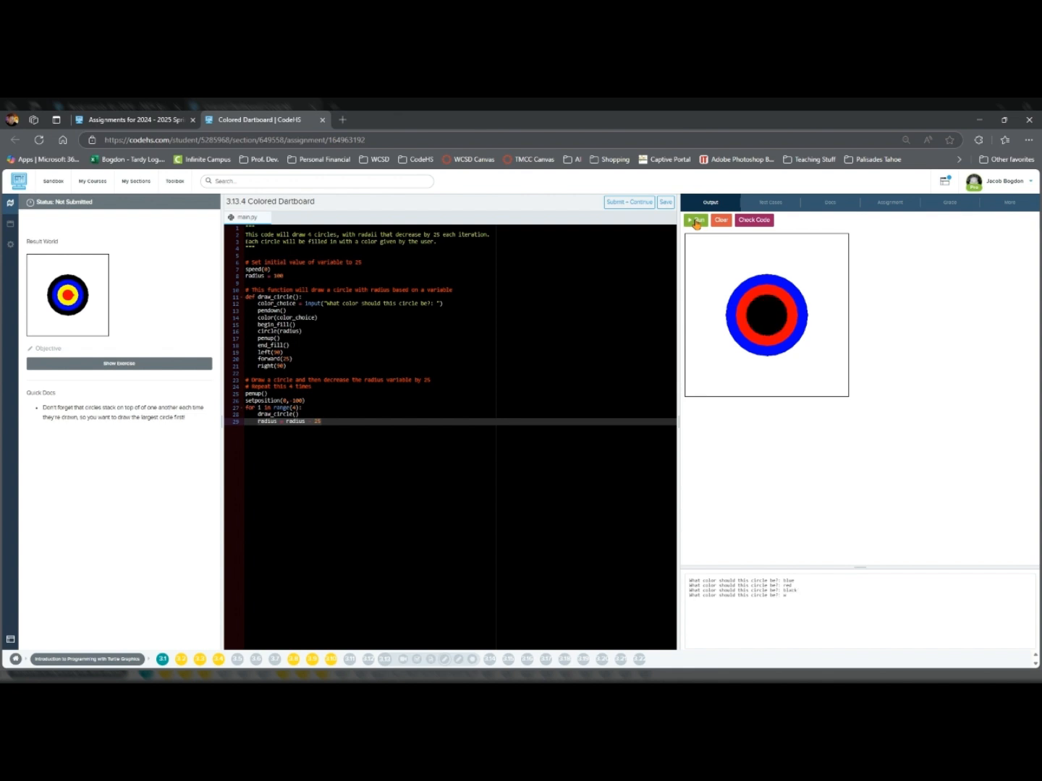
type("white")
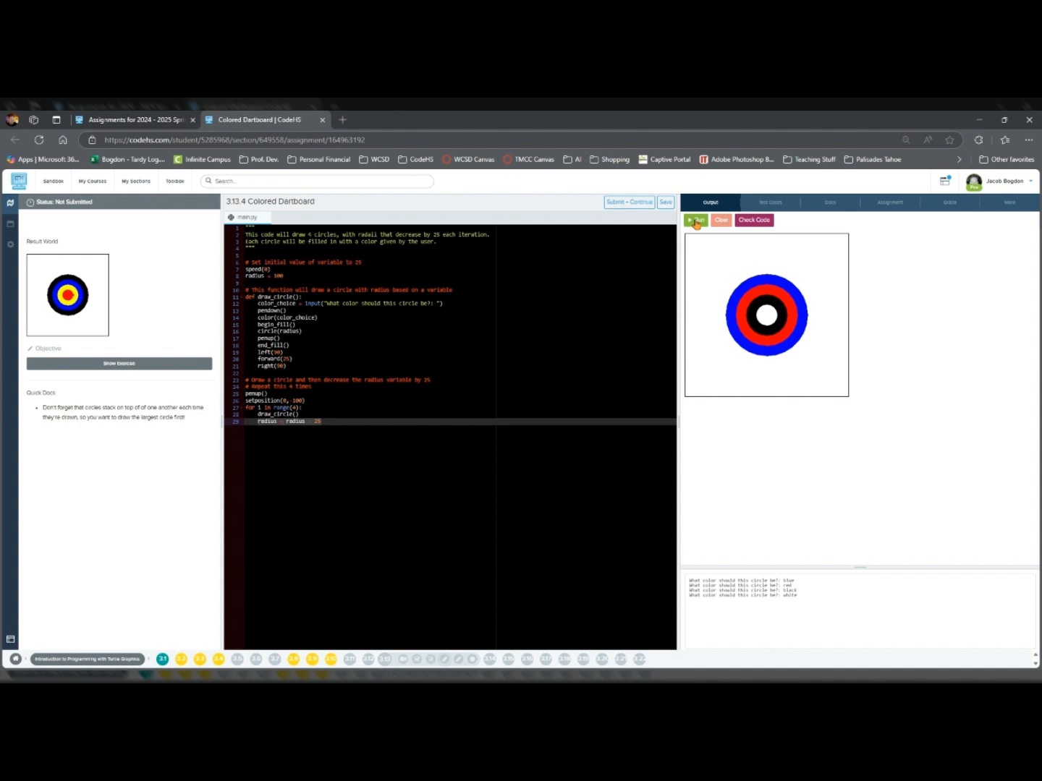
left_click(753, 220)
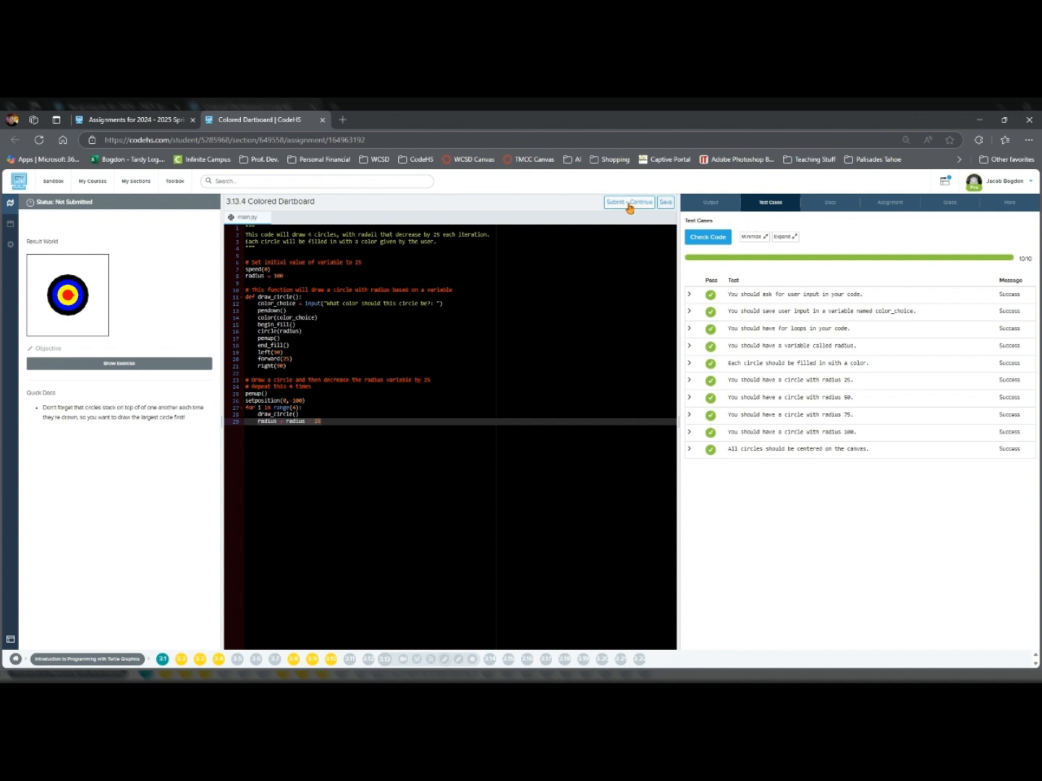
left_click(628, 202)
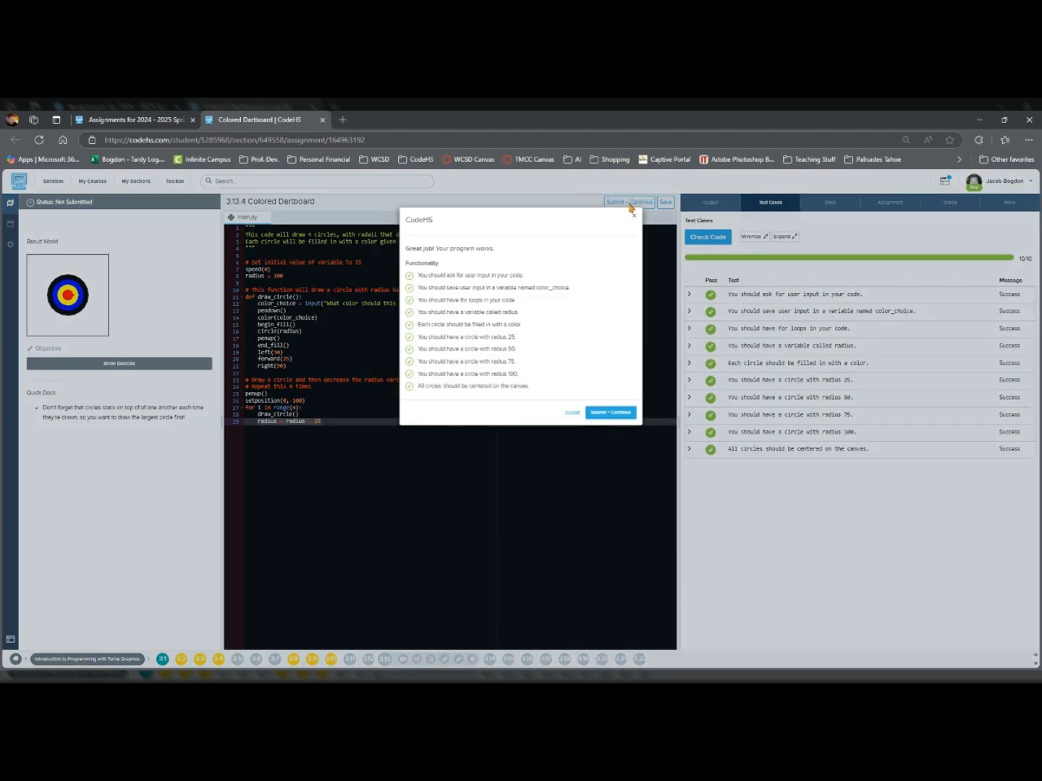